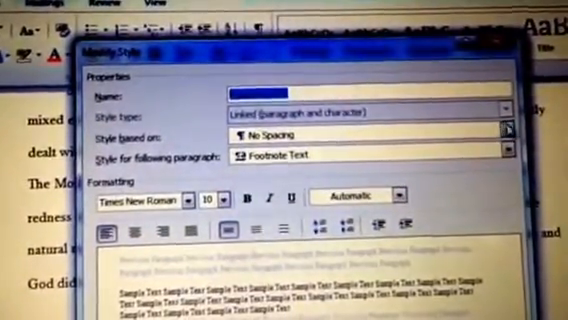
Base the Footnote Text style on No Spacing with Times New Roman formatting
click(508, 128)
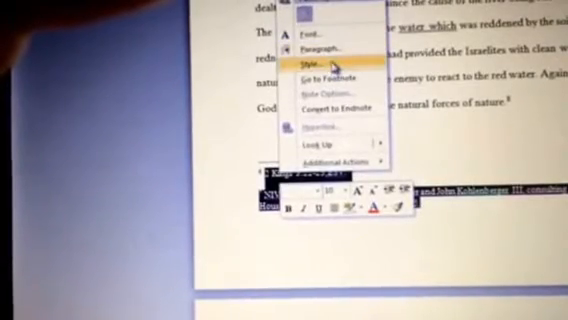
Bring up the styles list for the selected footnote text
click(308, 64)
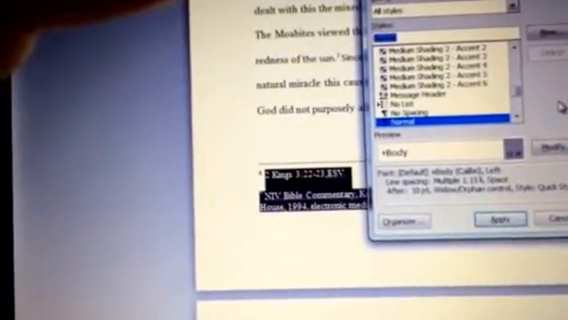